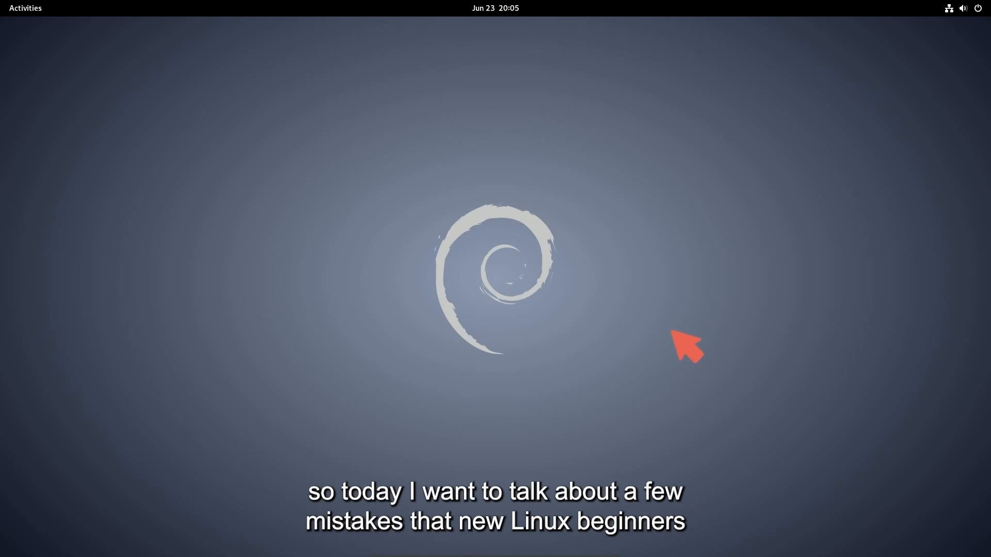
{"action": "mouse_move", "coordinate": [629, 253]}
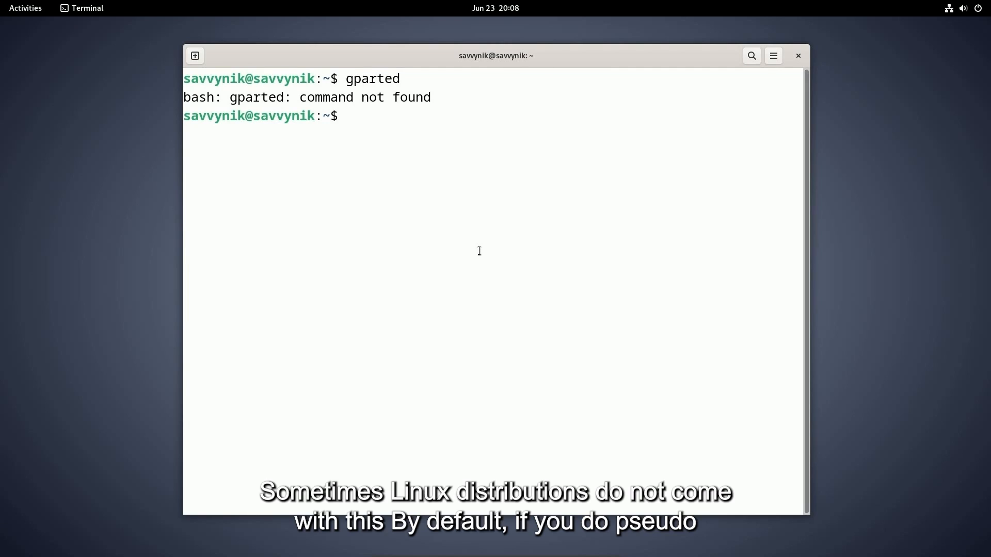
Launch GParted with sudo and authenticate with the administrator password.
{"action": "type", "text": "sudo"}
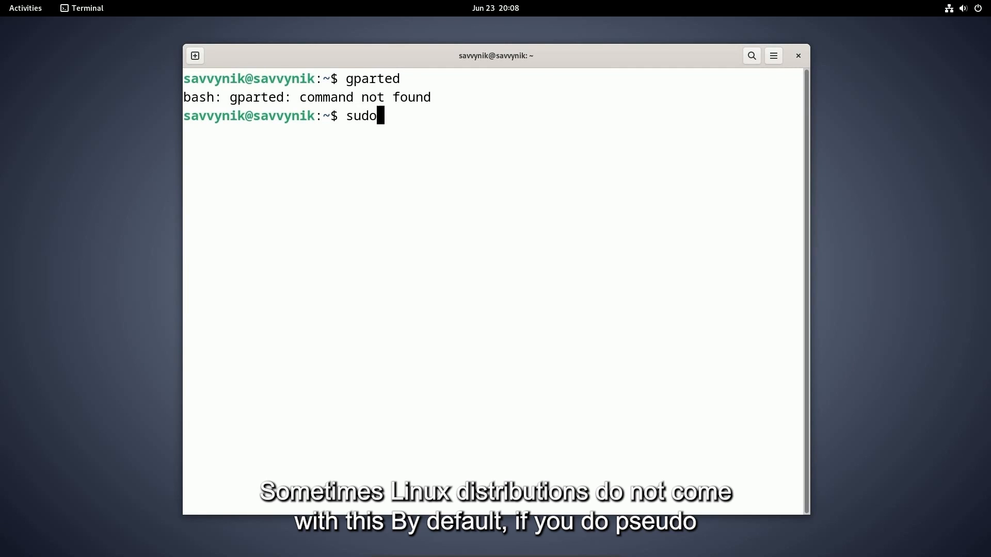
{"action": "type", "text": "apt"}
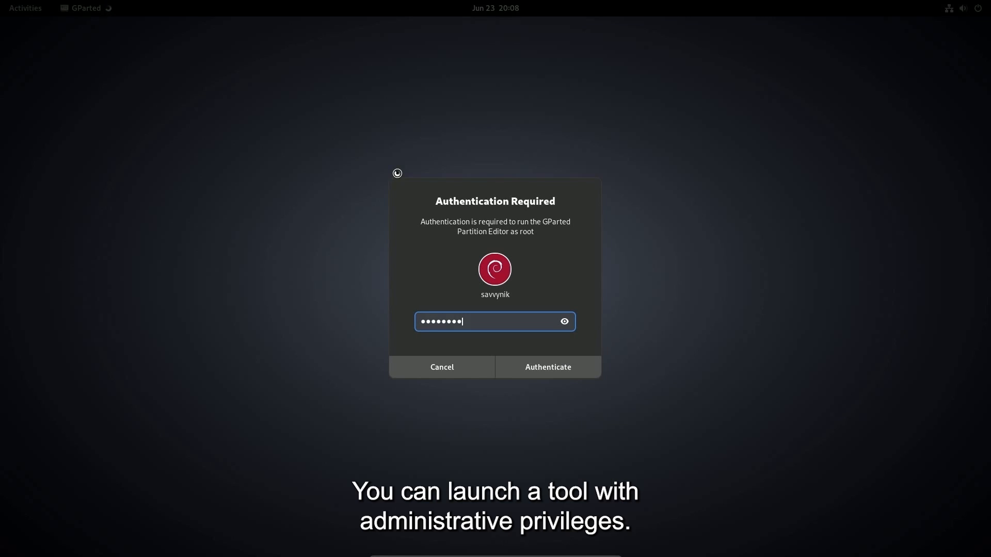
{"action": "left_click", "coordinate": [546, 367]}
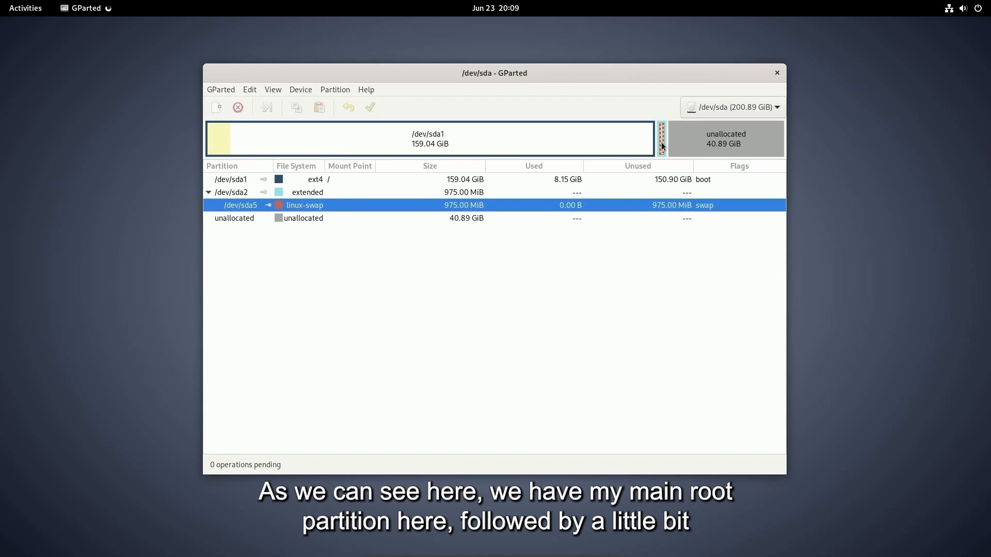
{"action": "left_click", "coordinate": [725, 139]}
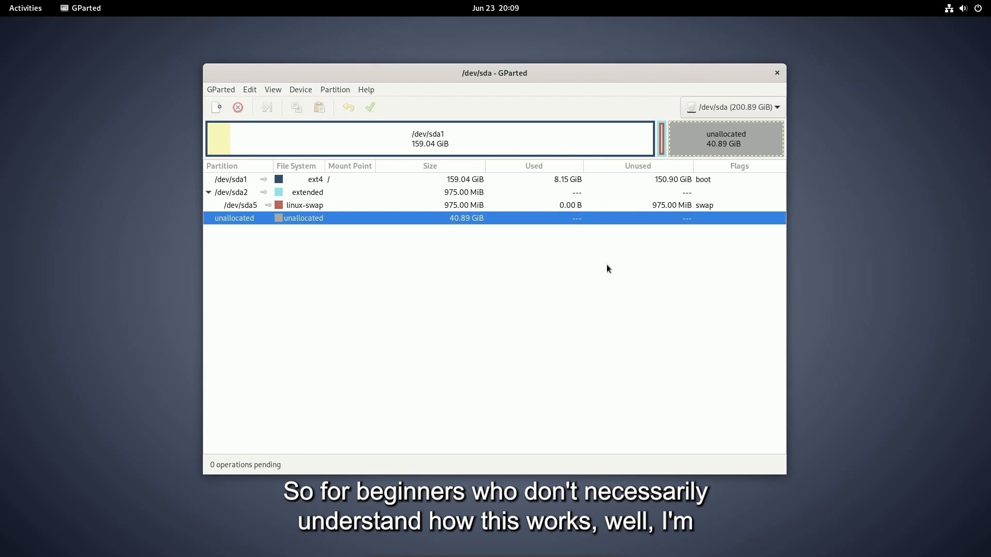
{"action": "mouse_move", "coordinate": [510, 214]}
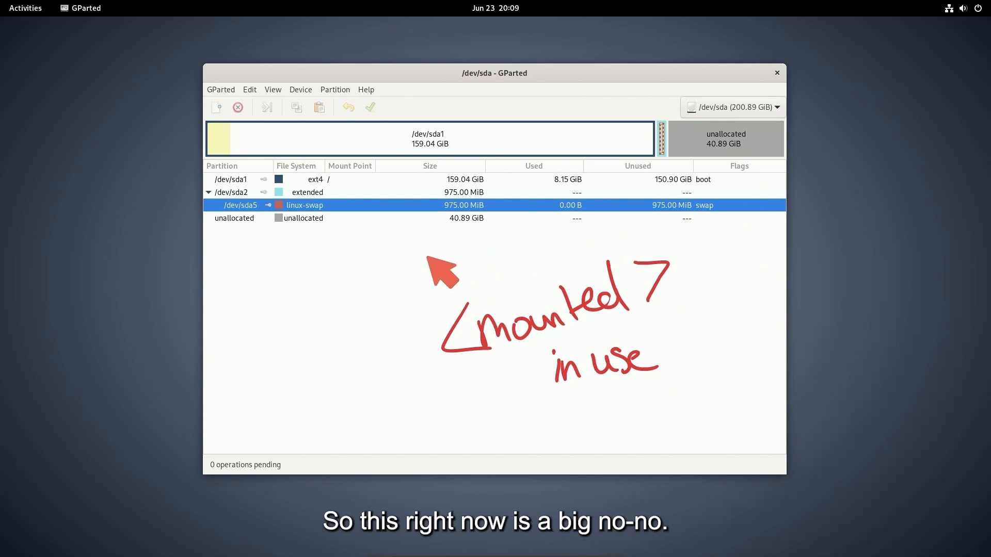
{"action": "mouse_move", "coordinate": [699, 403]}
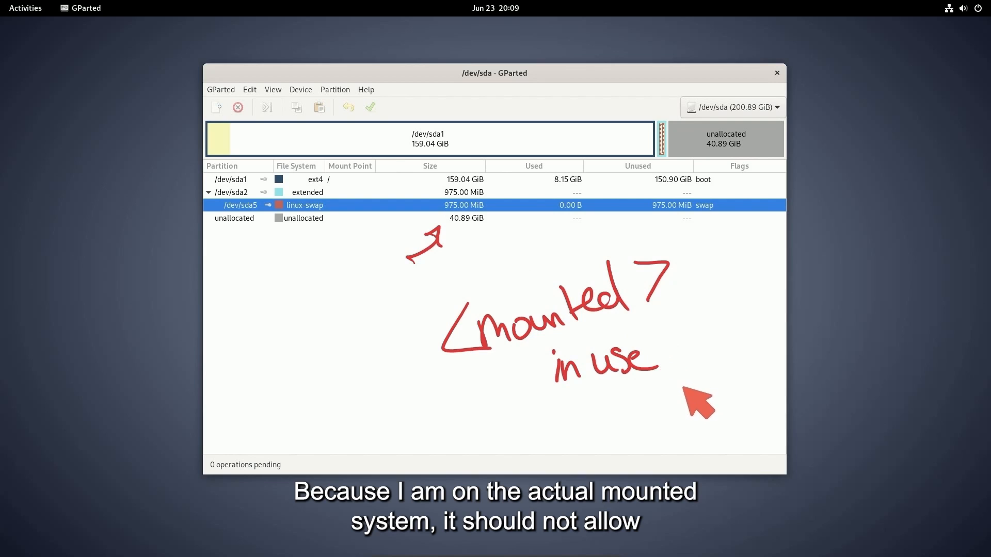
{"action": "mouse_move", "coordinate": [732, 239]}
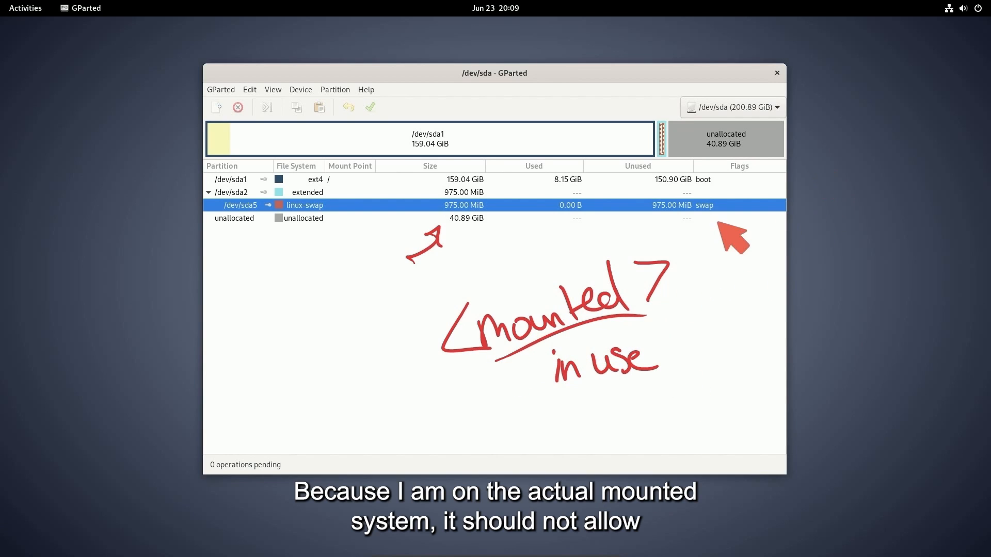
{"action": "mouse_move", "coordinate": [721, 290]}
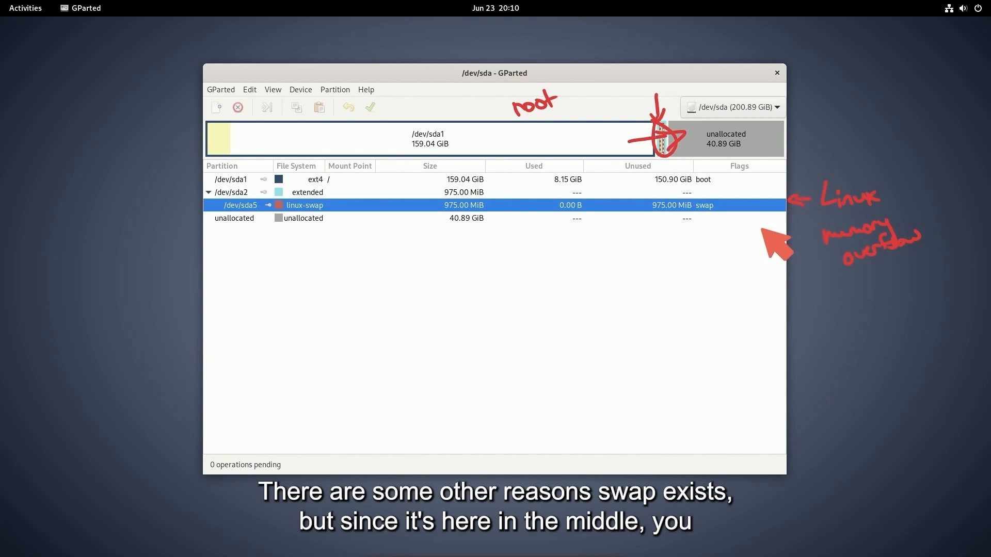
{"action": "mouse_move", "coordinate": [672, 290]}
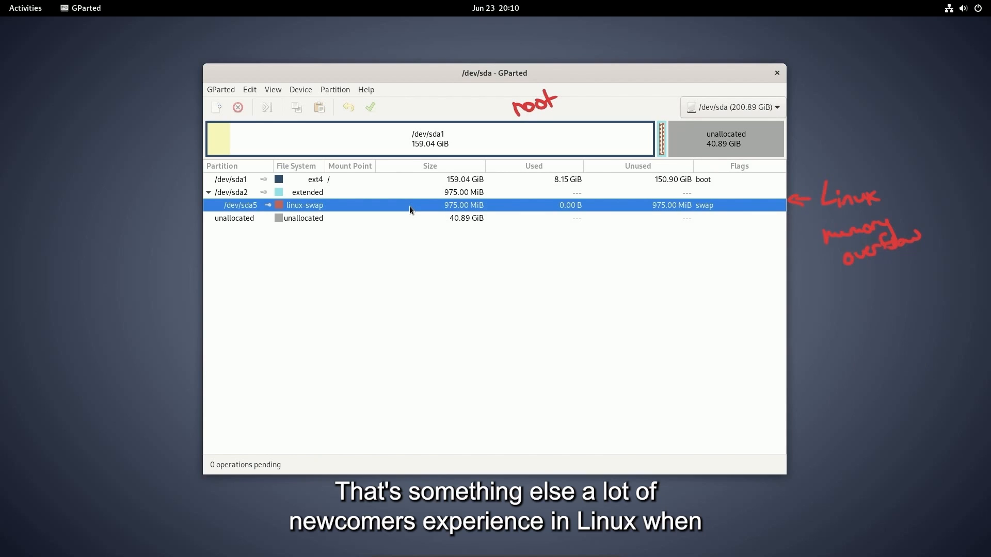
Remove swap partition /dev/sda5 and apply, leaving 975 MiB unallocated in the extended partition.
{"action": "right_click", "coordinate": [410, 205]}
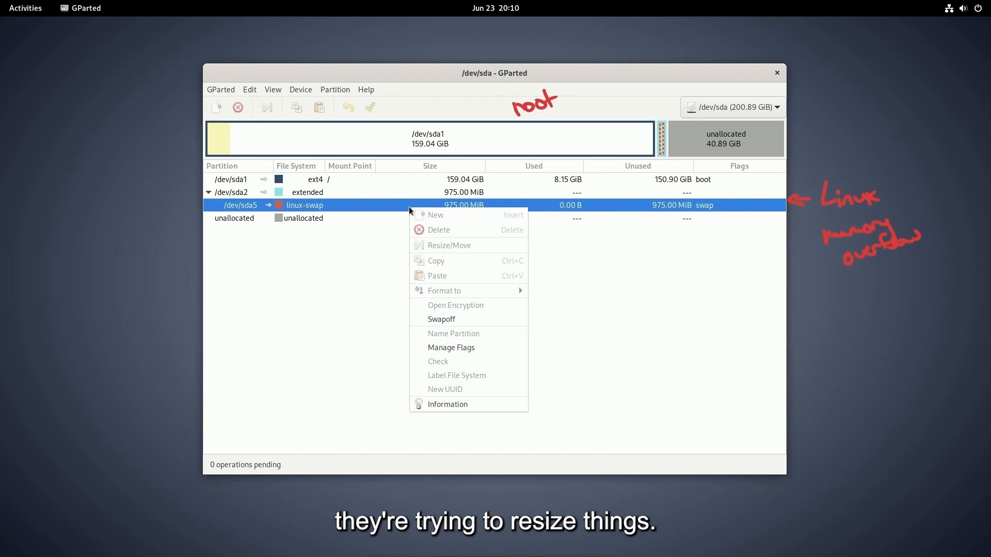
{"action": "mouse_move", "coordinate": [441, 319]}
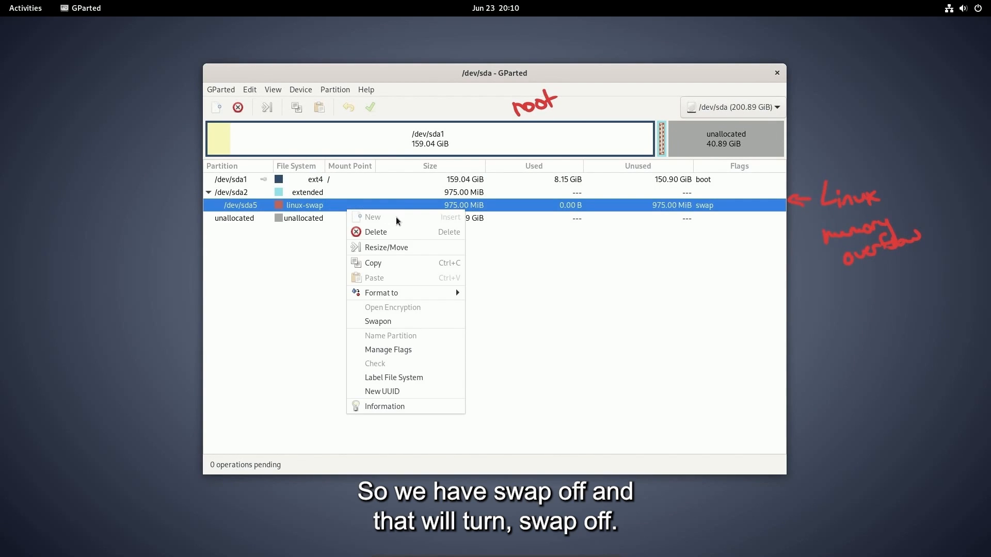
{"action": "left_click", "coordinate": [378, 321]}
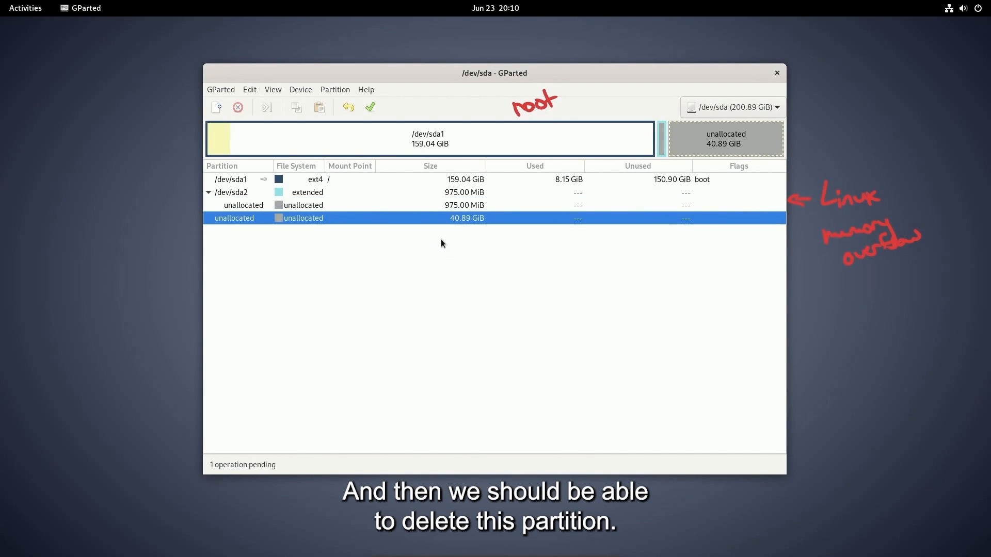
{"action": "mouse_move", "coordinate": [370, 107]}
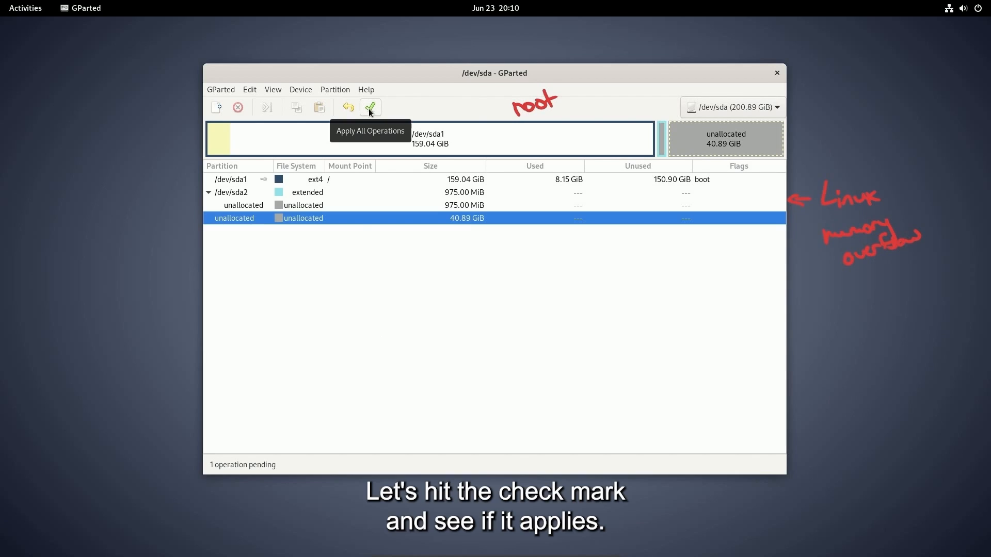
{"action": "left_click", "coordinate": [369, 107]}
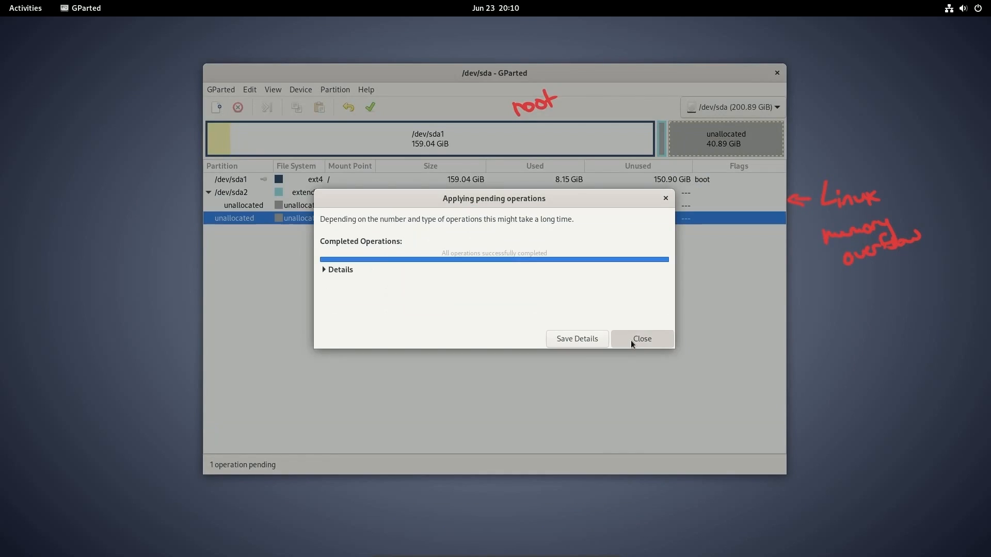
{"action": "left_click", "coordinate": [641, 339]}
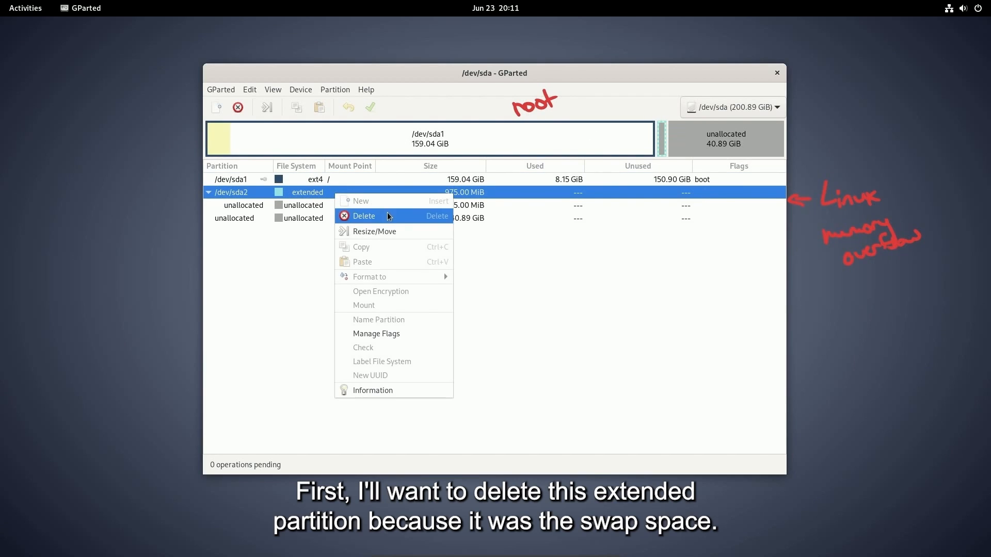
Delete and apply removal of extended partition /dev/sda2, freeing 41.84 GiB.
{"action": "left_click", "coordinate": [363, 216]}
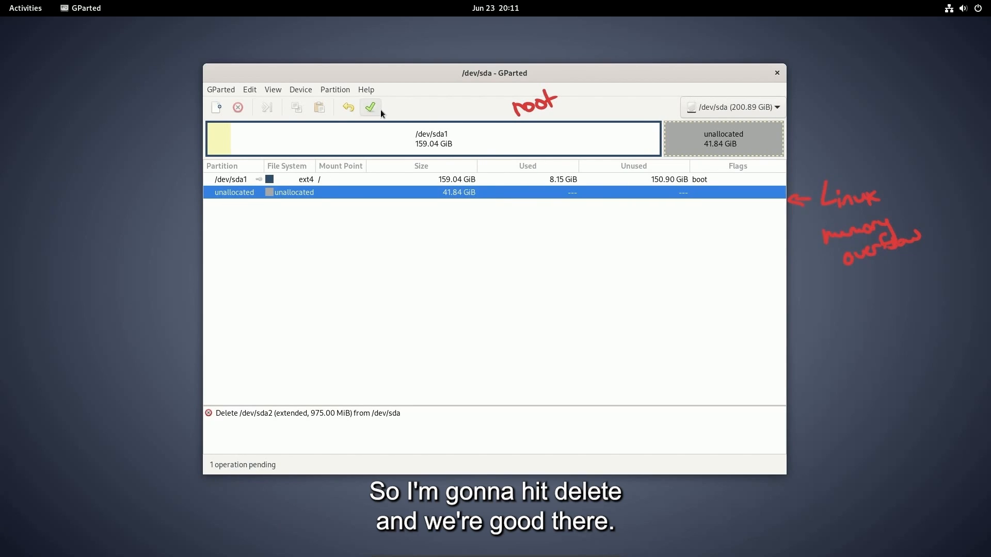
{"action": "left_click", "coordinate": [371, 107]}
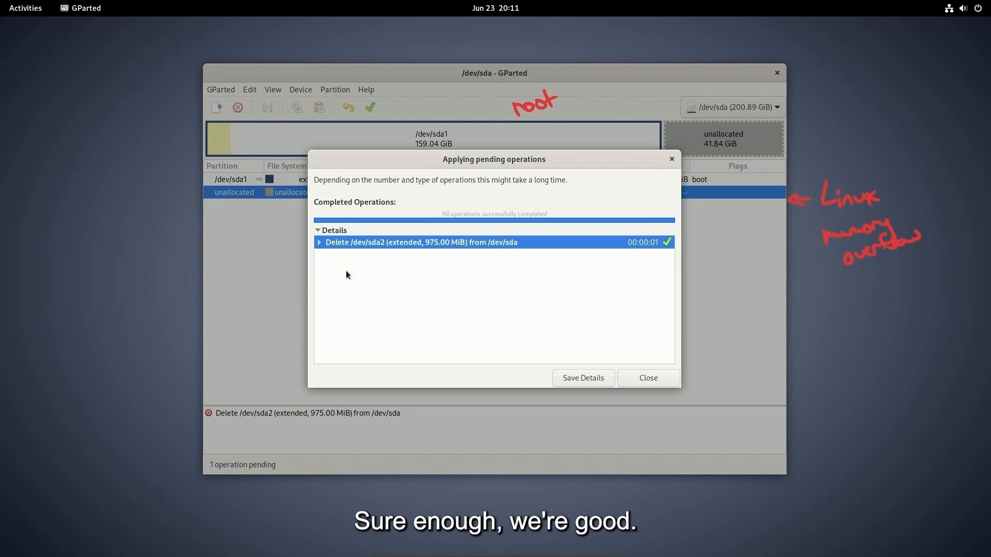
{"action": "left_click", "coordinate": [647, 378]}
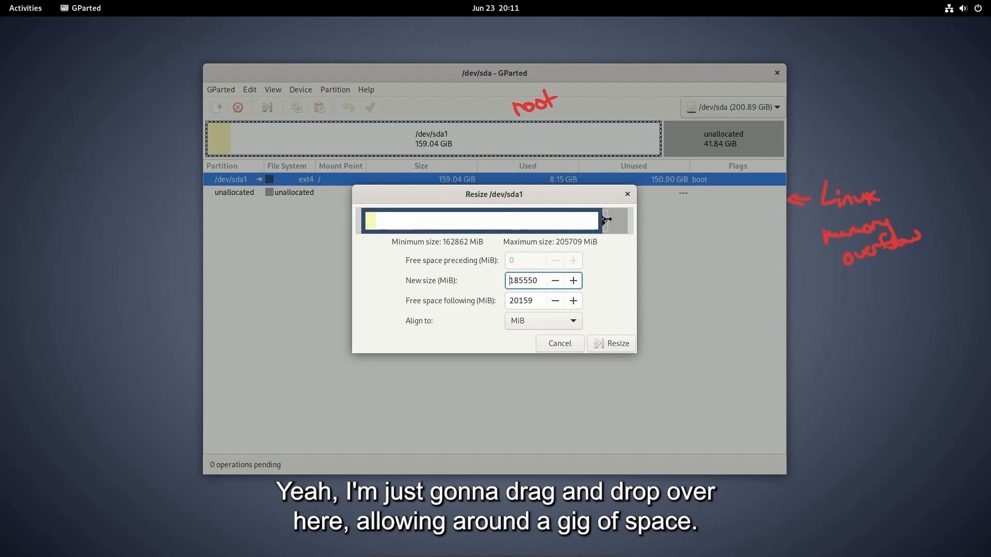
Enlarge /dev/sda1 to 190.84 GiB, leaving 10.04 GiB free, and apply.
{"action": "left_click_drag", "start_coordinate": [607, 220], "coordinate": [615, 220]}
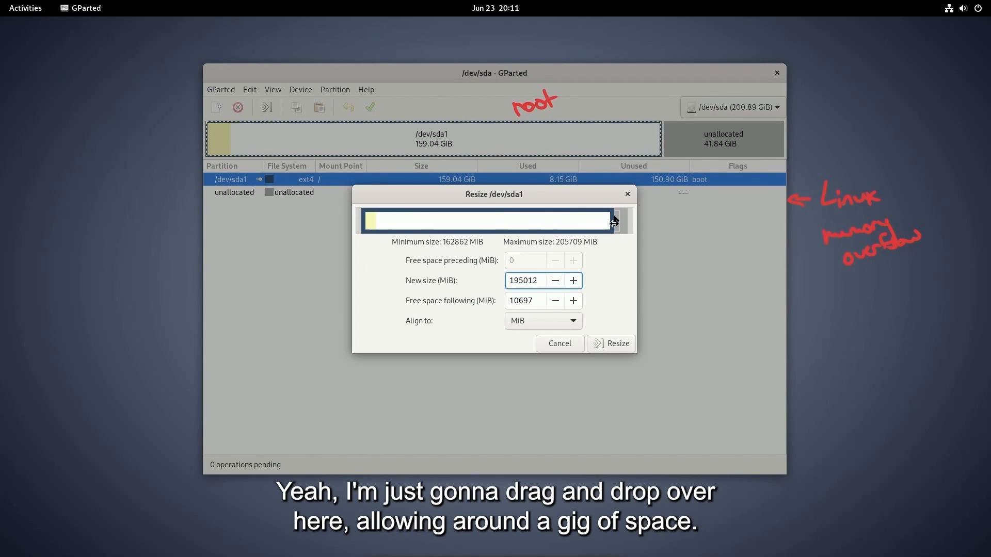
{"action": "left_click_drag", "start_coordinate": [613, 220], "coordinate": [618, 220]}
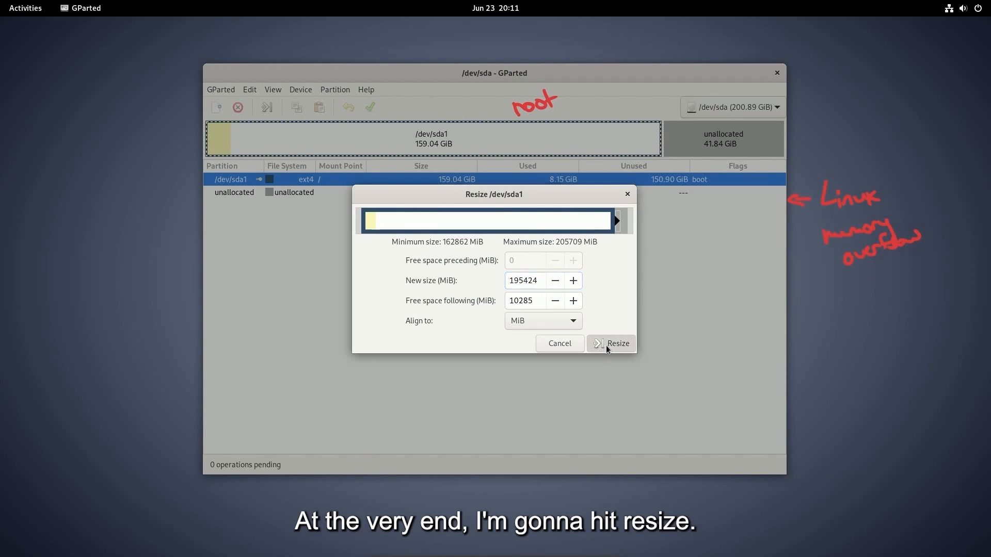
{"action": "left_click", "coordinate": [617, 343]}
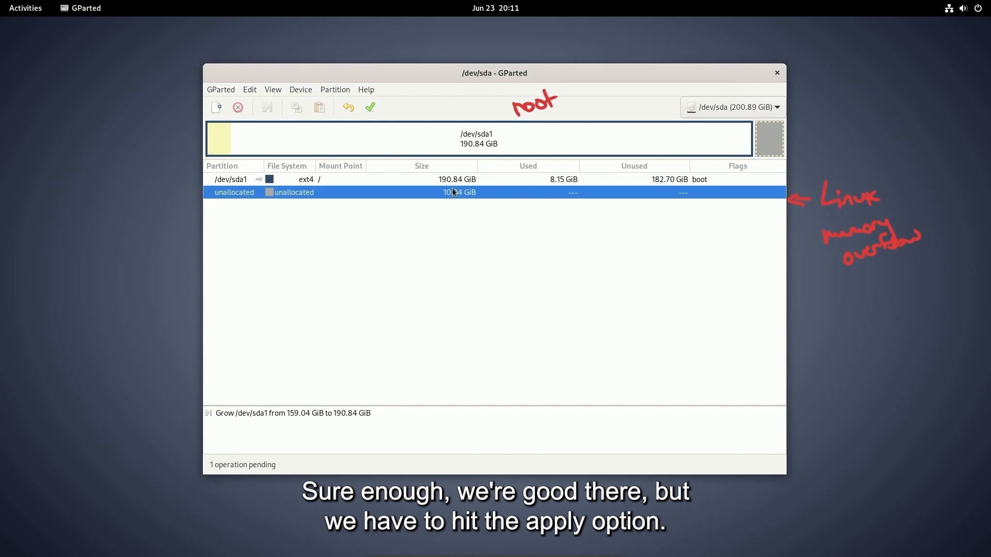
{"action": "mouse_move", "coordinate": [557, 309]}
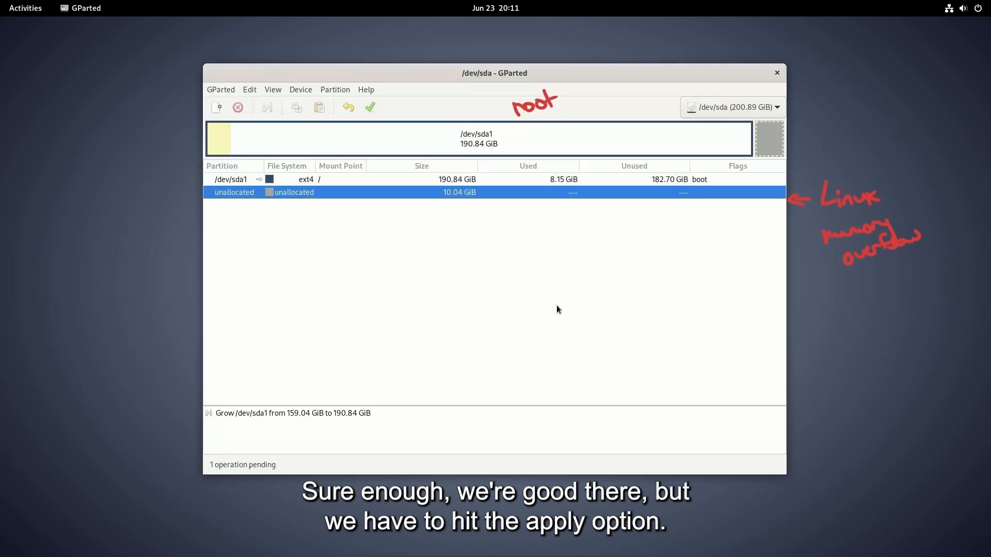
{"action": "left_click", "coordinate": [370, 107]}
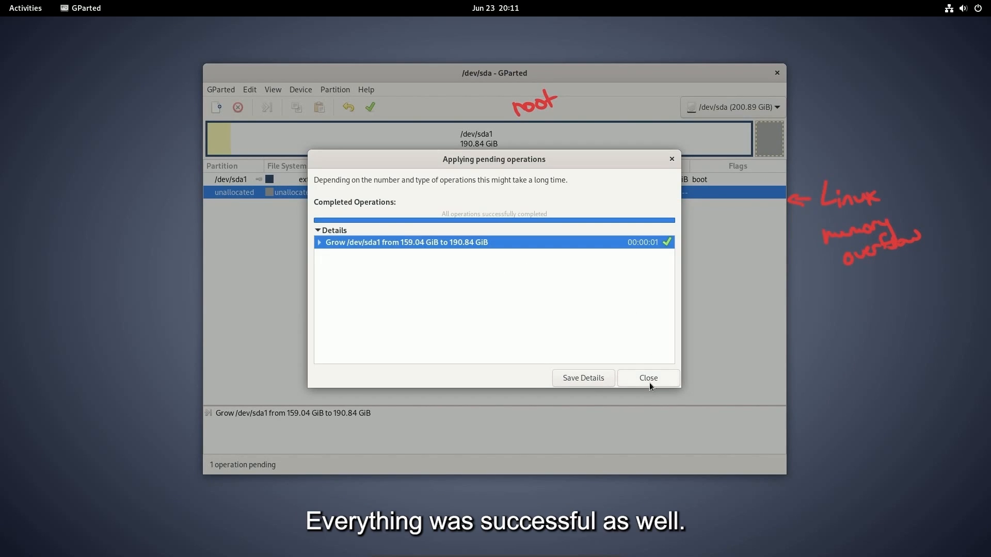
{"action": "left_click", "coordinate": [648, 378]}
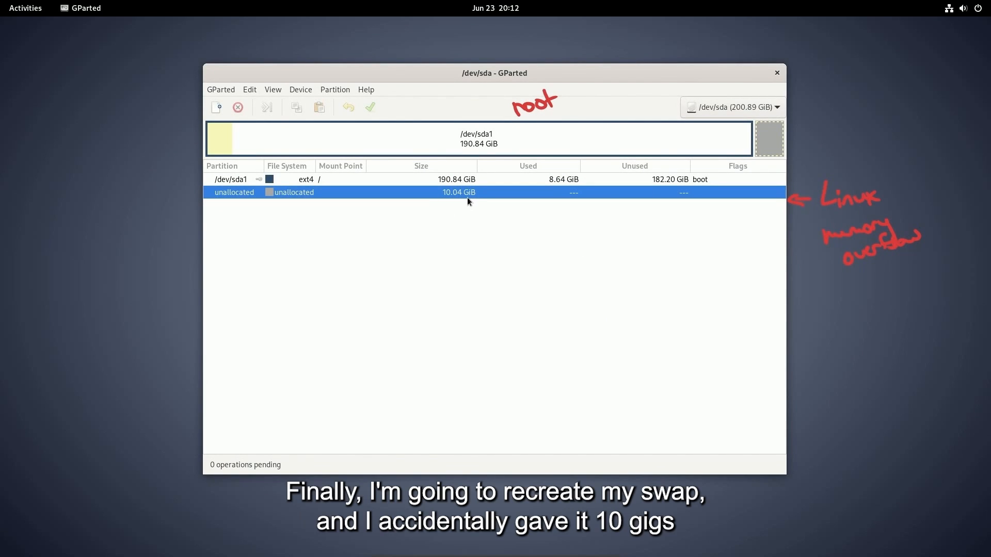
{"action": "mouse_move", "coordinate": [417, 198]}
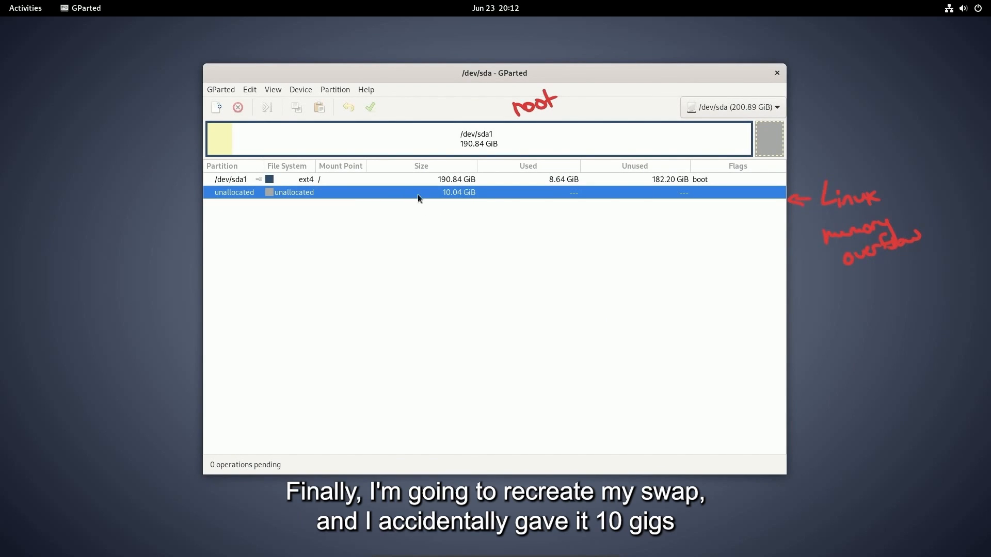
{"action": "left_click", "coordinate": [230, 179]}
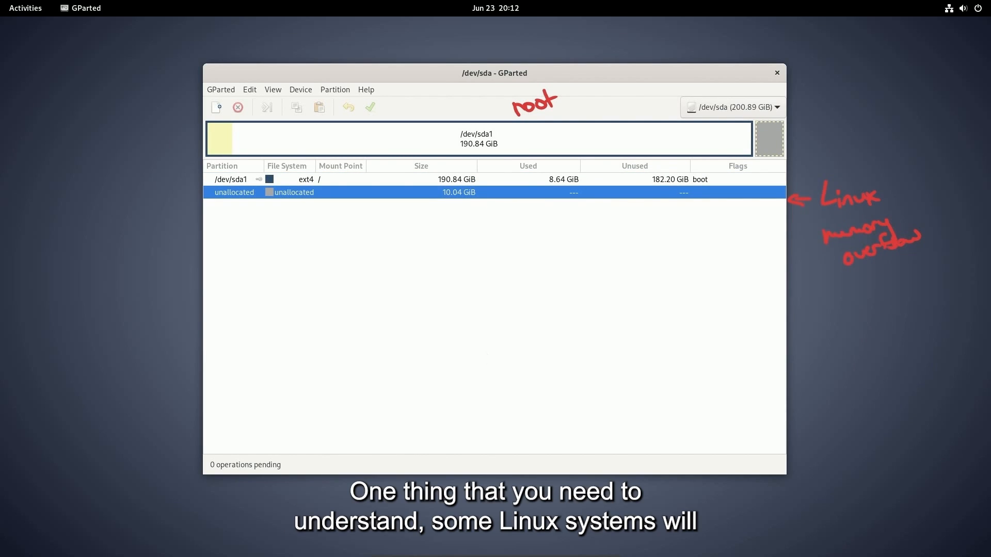
{"action": "mouse_move", "coordinate": [288, 282]}
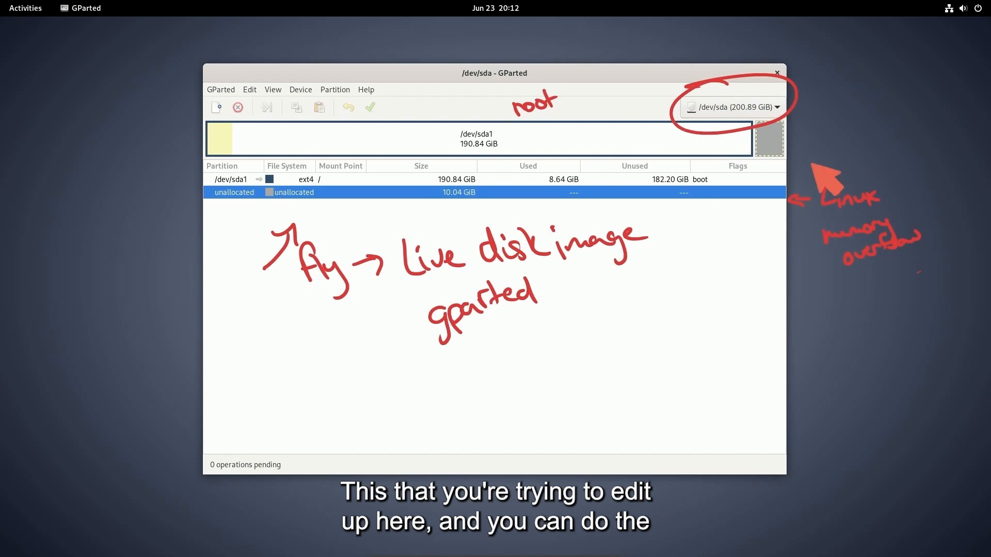
{"action": "mouse_move", "coordinate": [815, 341]}
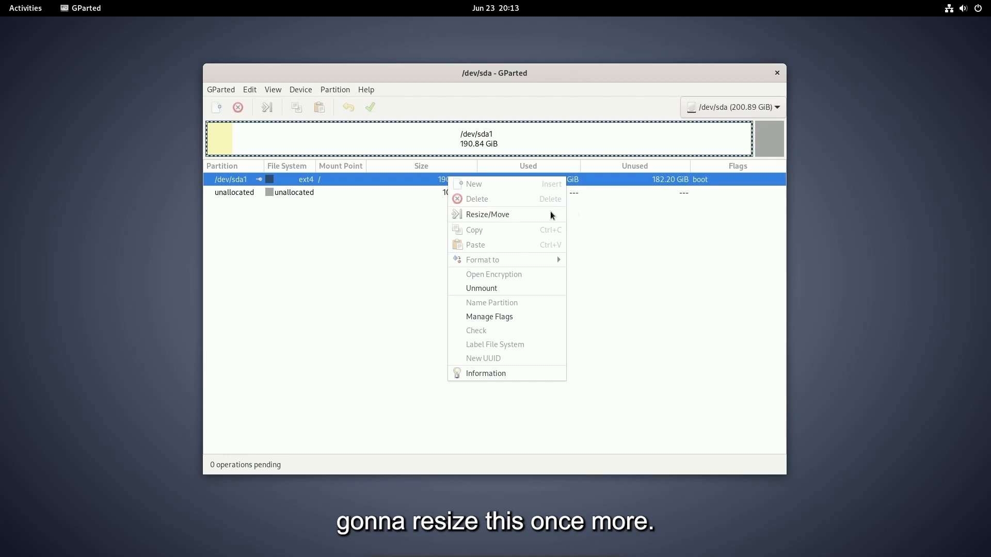
Queue resizing /dev/sda1 to 196.87 GiB with about 4114 MiB free after it.
{"action": "left_click", "coordinate": [487, 214]}
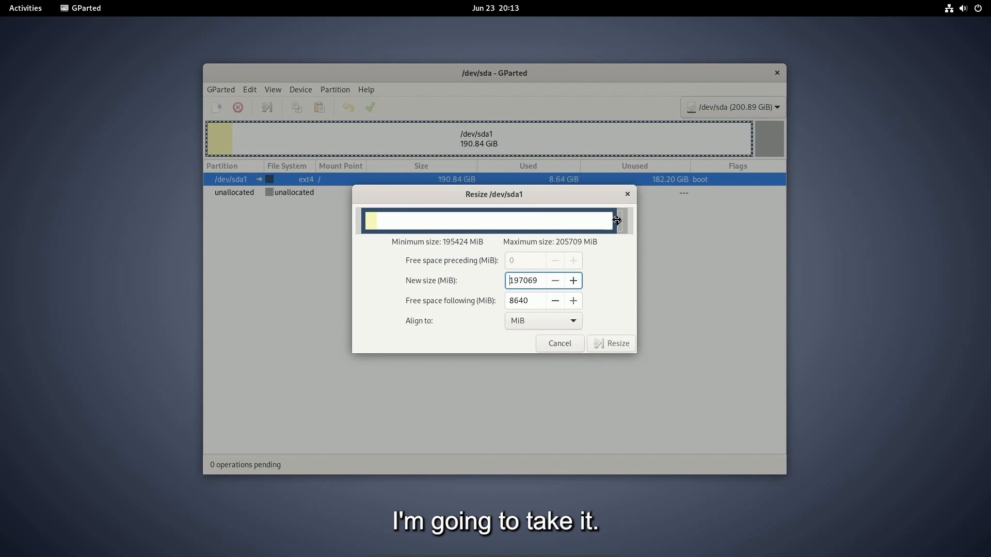
{"action": "left_click_drag", "start_coordinate": [614, 220], "coordinate": [623, 220]}
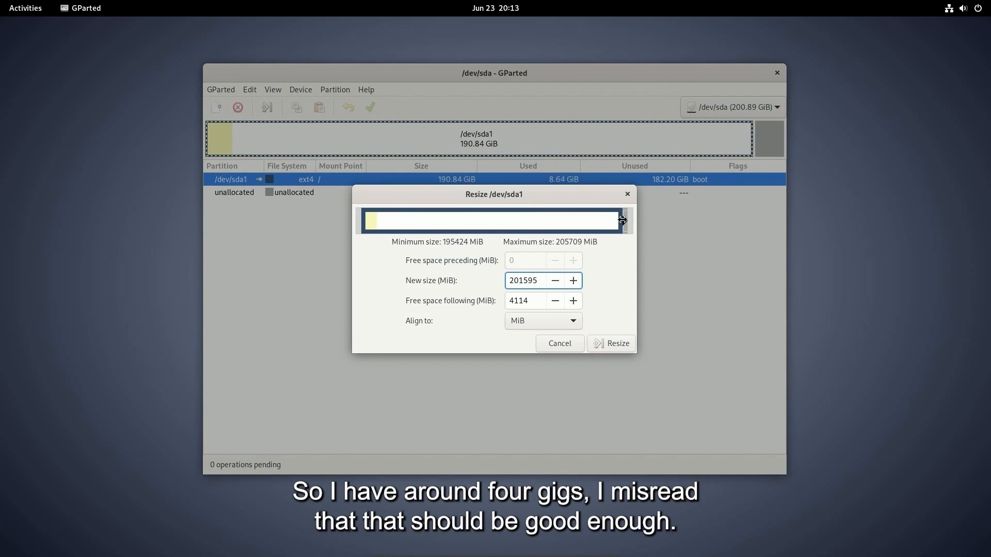
{"action": "left_click", "coordinate": [610, 343]}
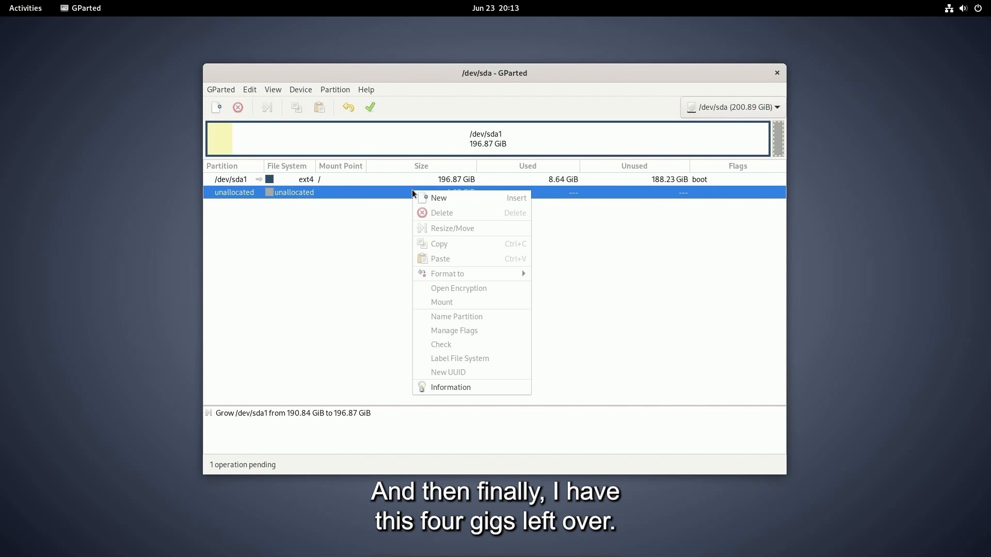
Add a 4.02 GiB primary linux-swap partition in the leftover unallocated space.
{"action": "left_click", "coordinate": [437, 197]}
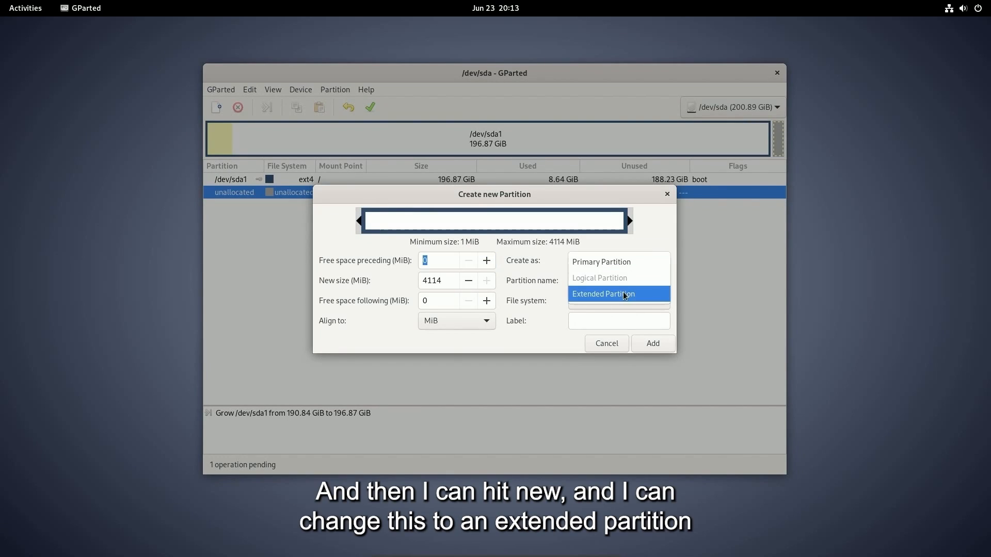
{"action": "left_click", "coordinate": [618, 301]}
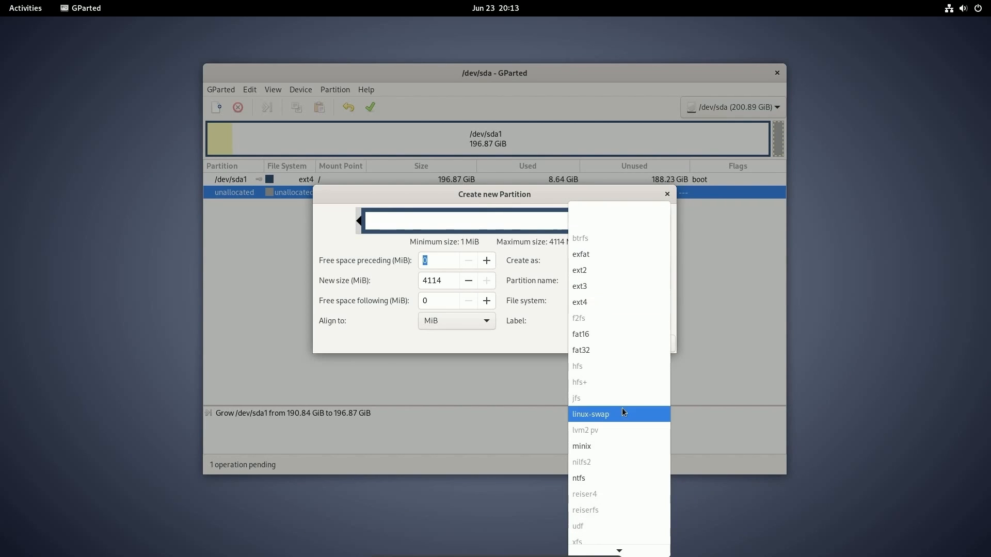
{"action": "left_click", "coordinate": [590, 414]}
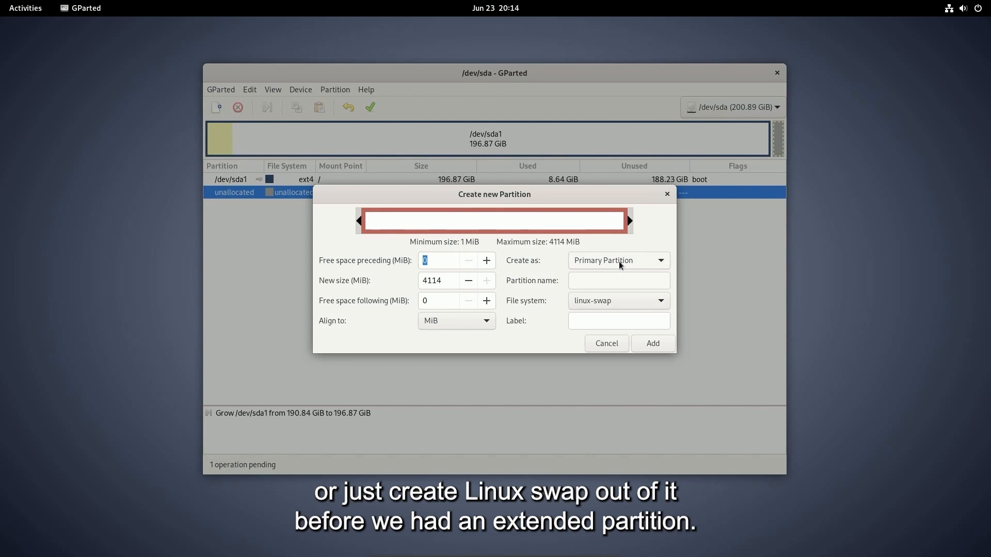
{"action": "left_click", "coordinate": [617, 300]}
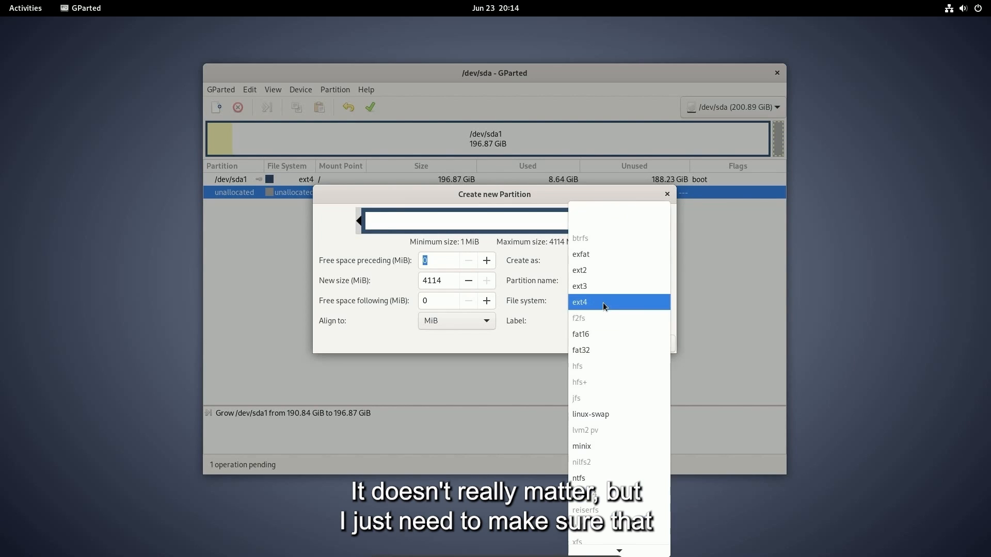
{"action": "left_click", "coordinate": [589, 414]}
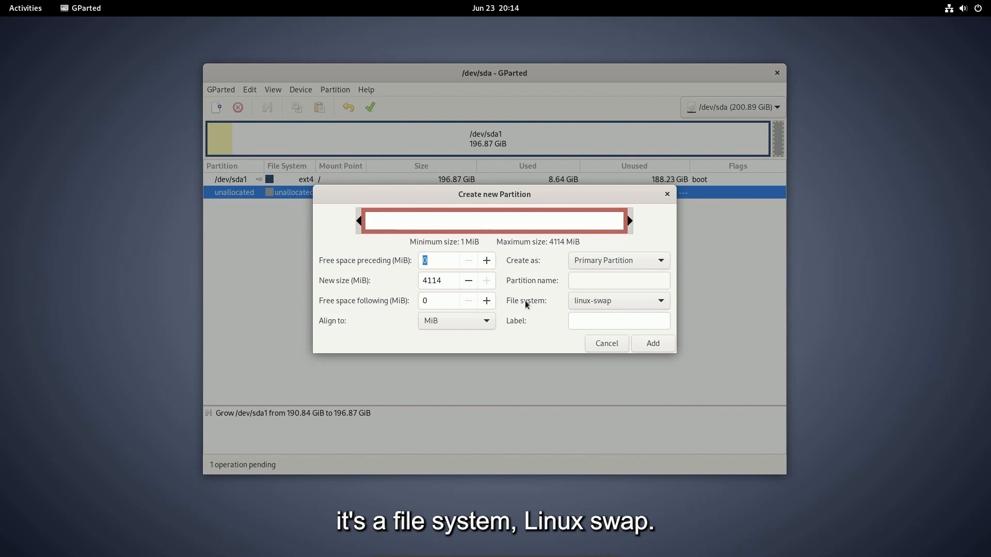
{"action": "left_click", "coordinate": [651, 343]}
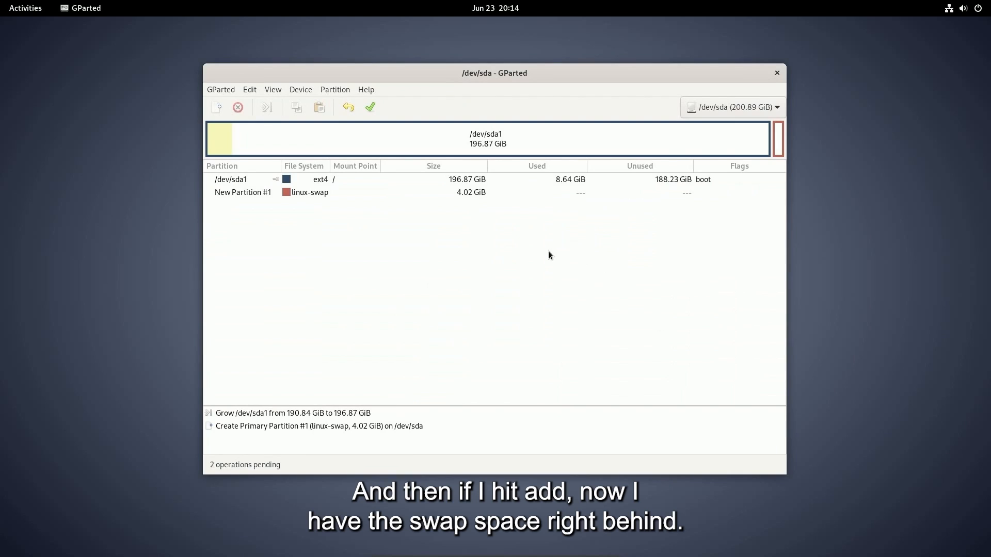
{"action": "mouse_move", "coordinate": [684, 228]}
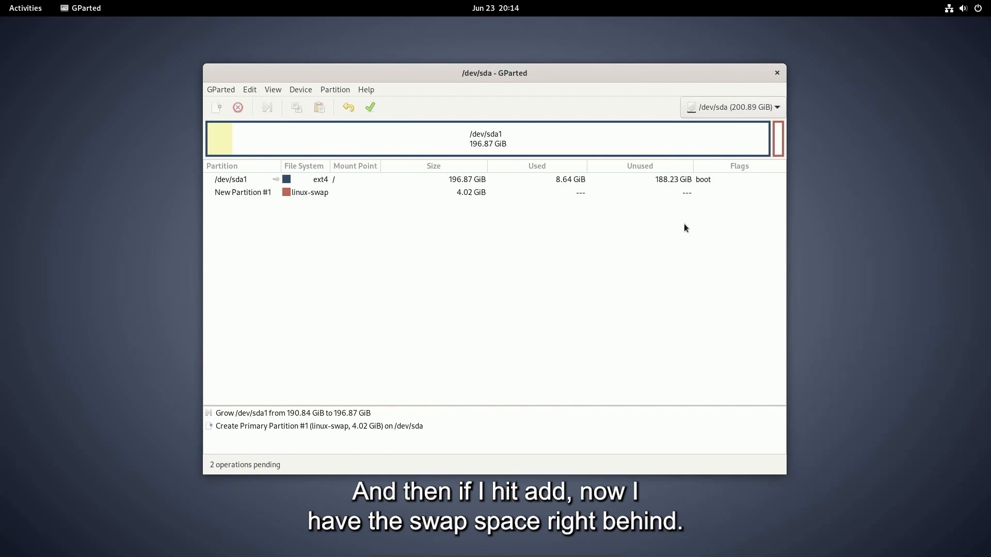
Apply the queued /dev/sda1 grow and new 4.02 GiB swap partition, reviewing details.
{"action": "right_click", "coordinate": [242, 192]}
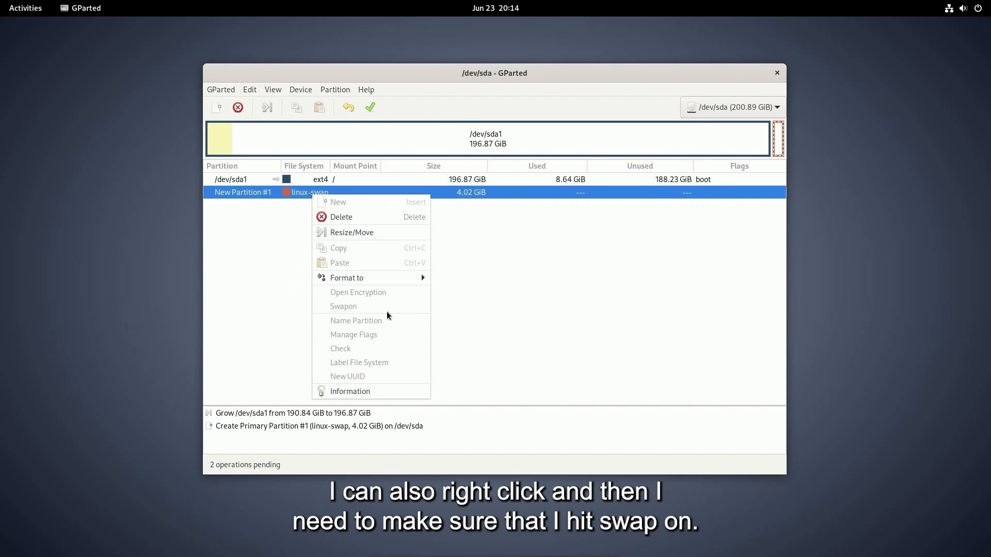
{"action": "left_click", "coordinate": [464, 234]}
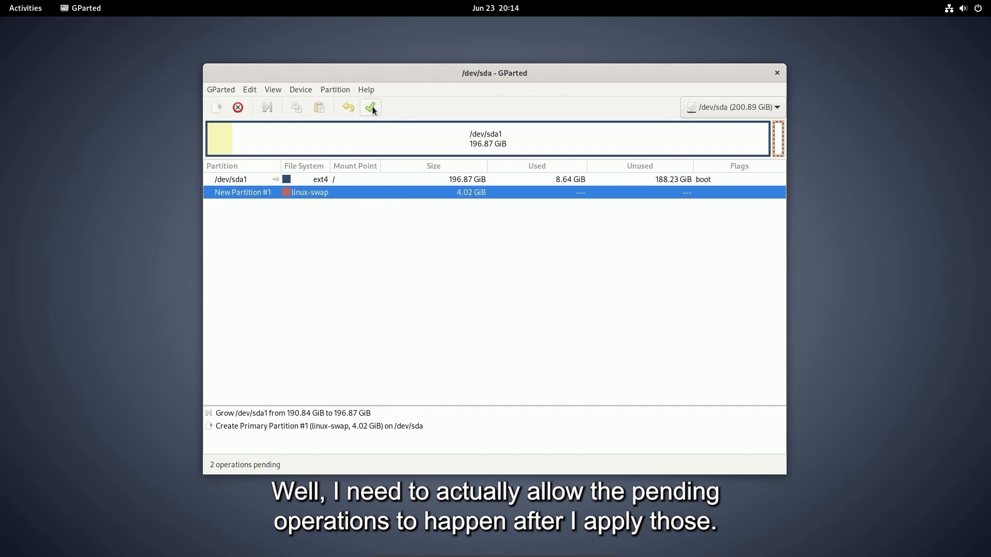
{"action": "left_click", "coordinate": [370, 106]}
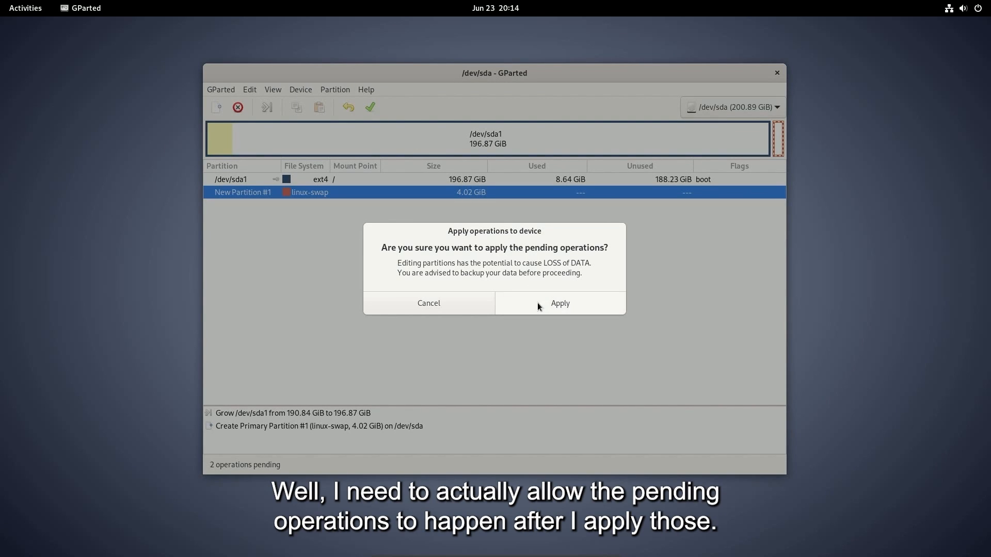
{"action": "left_click", "coordinate": [558, 304]}
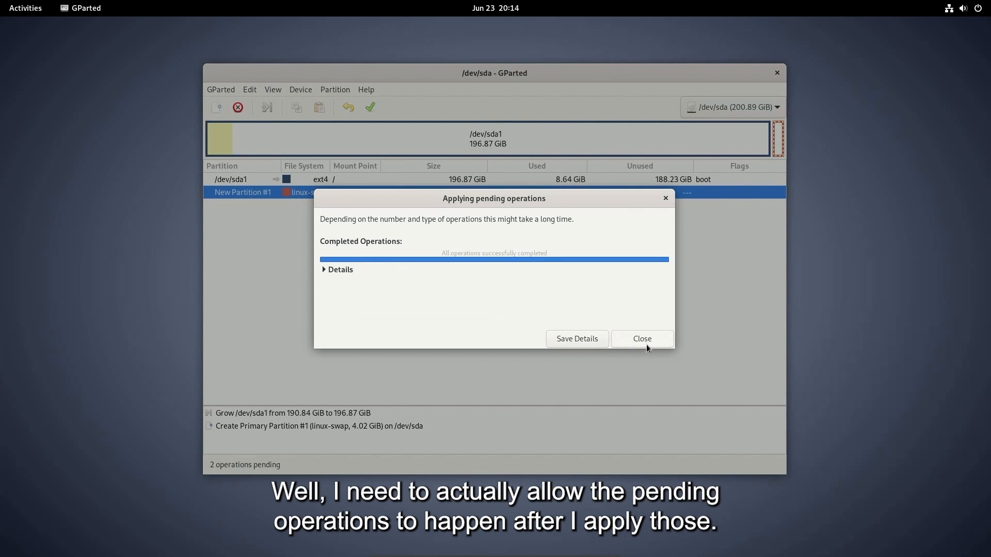
{"action": "left_click", "coordinate": [340, 269]}
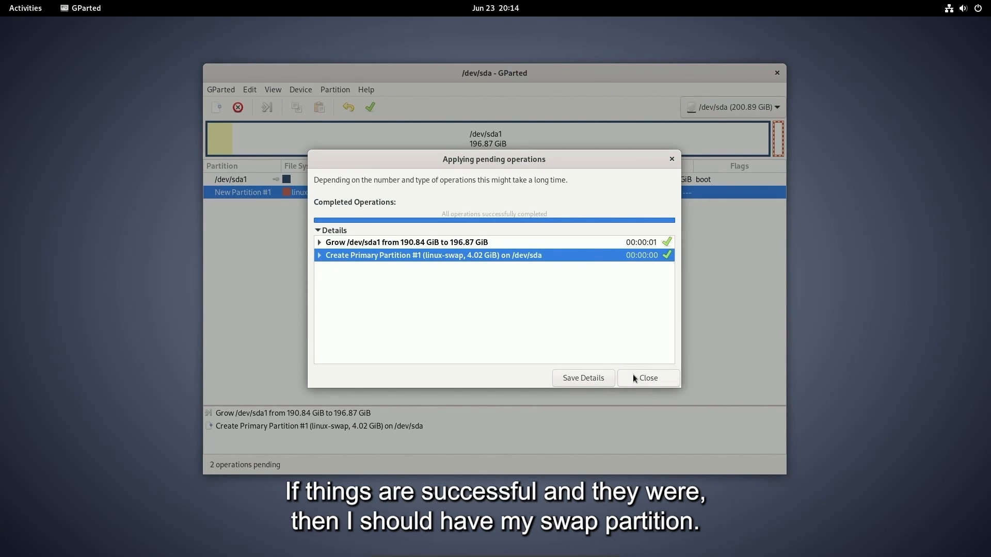
{"action": "left_click", "coordinate": [648, 378]}
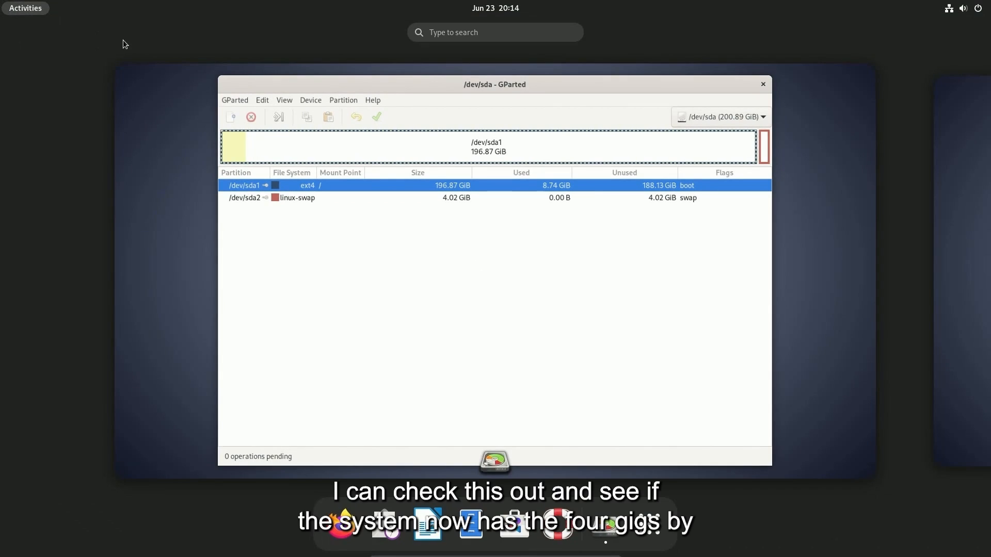
Open Terminal from Activities search and run 'free' to check swap.
{"action": "type", "text": "ter"}
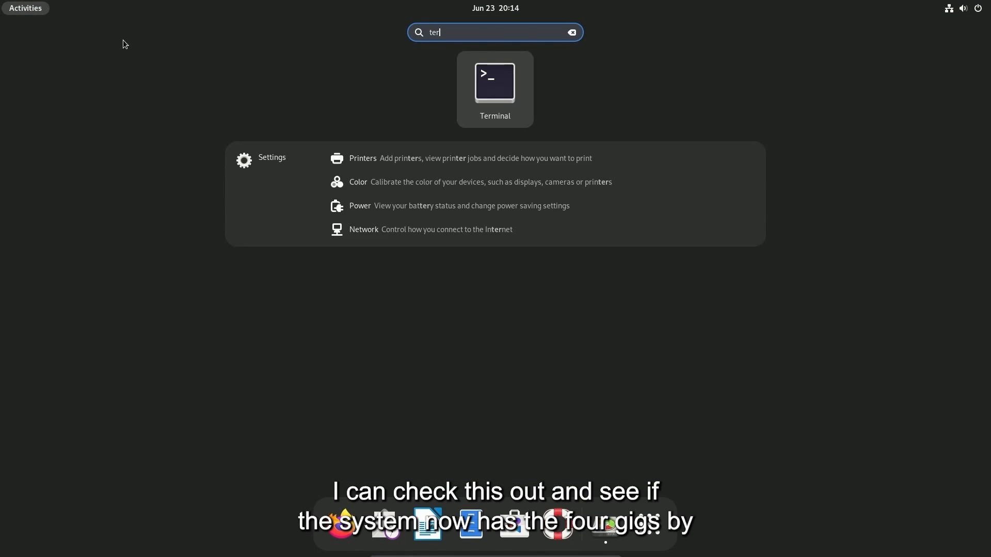
{"action": "left_click", "coordinate": [495, 81]}
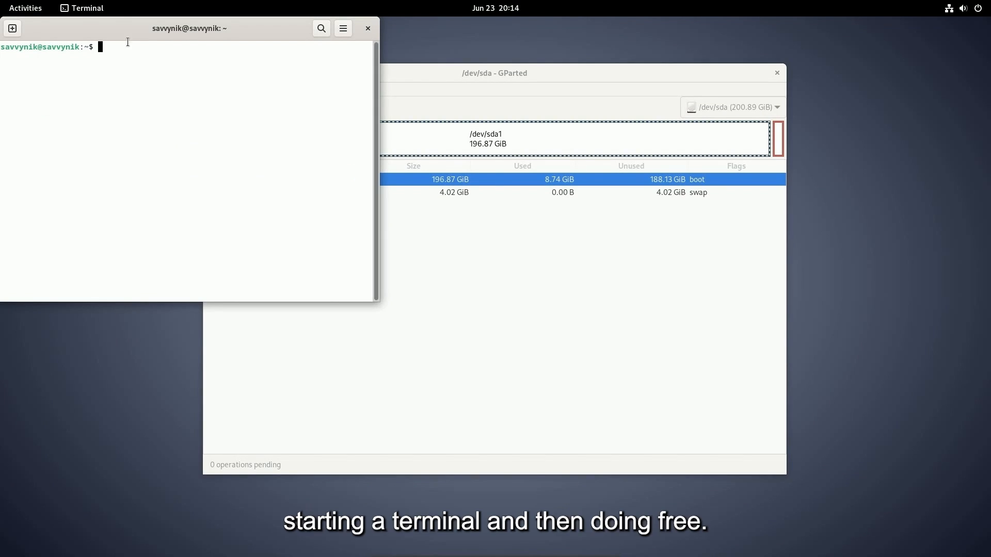
{"action": "type", "text": "free"}
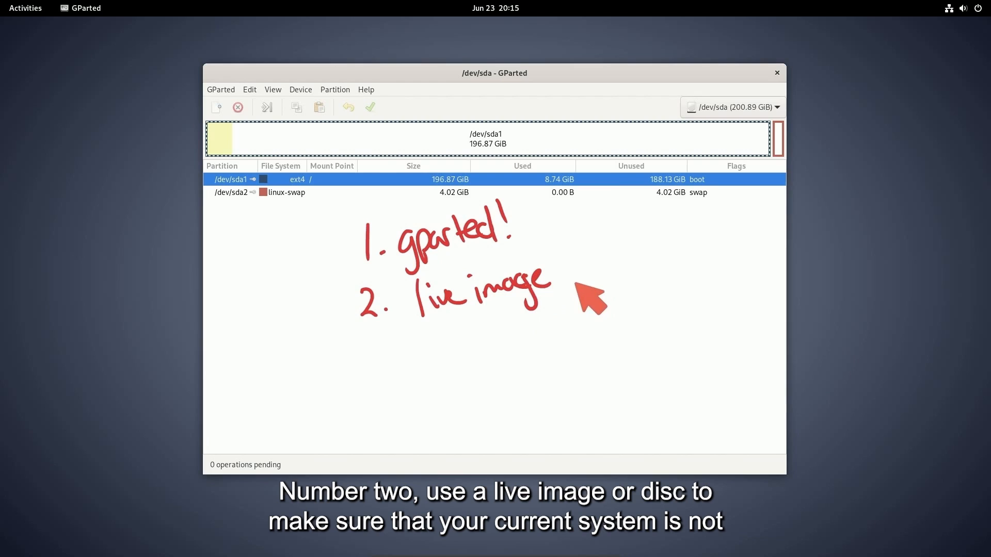
{"action": "mouse_move", "coordinate": [383, 357]}
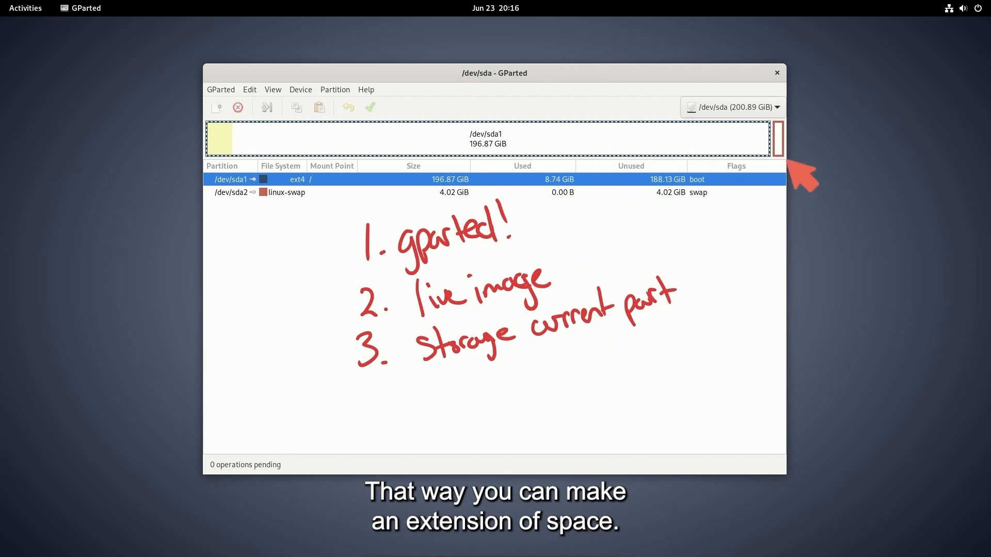
{"action": "mouse_move", "coordinate": [399, 446]}
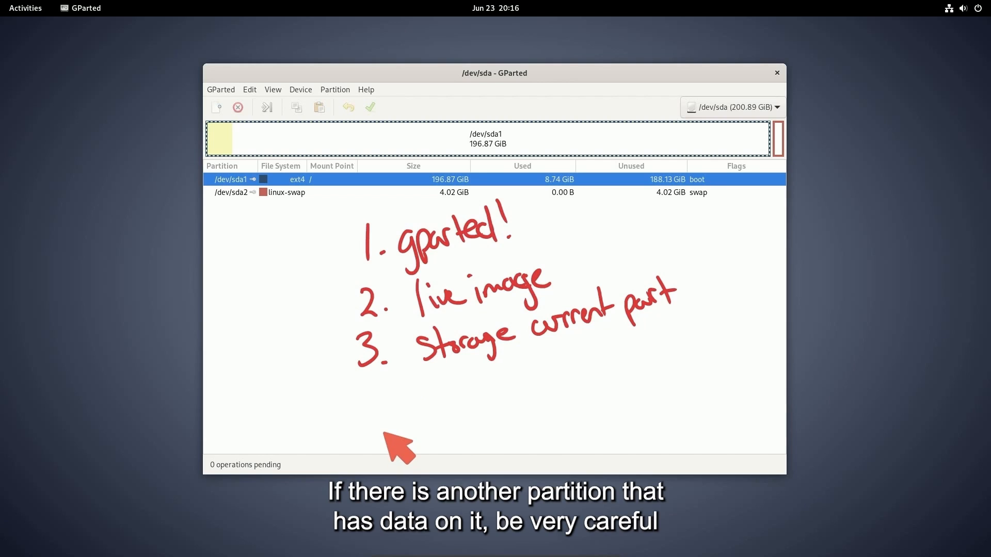
{"action": "mouse_move", "coordinate": [397, 418]}
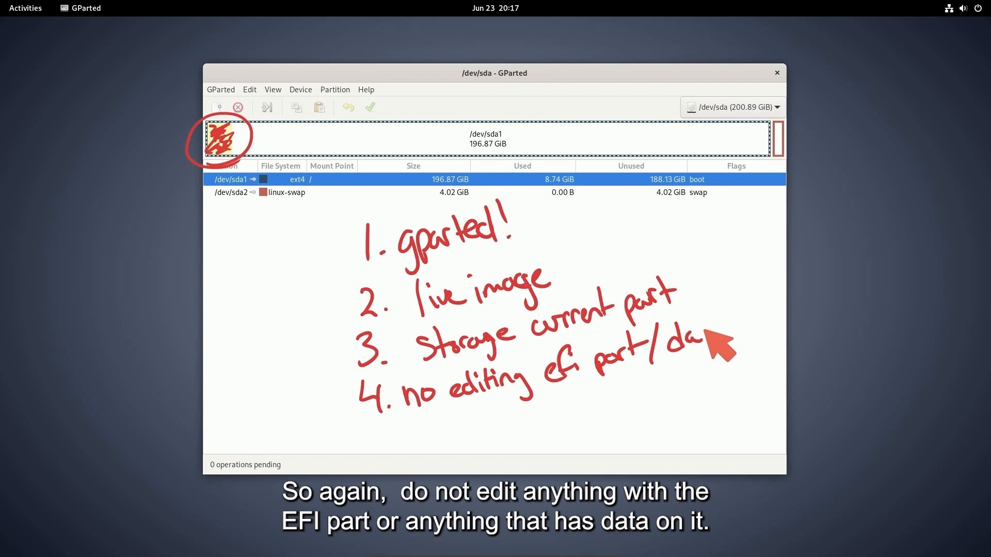
{"action": "mouse_move", "coordinate": [450, 463]}
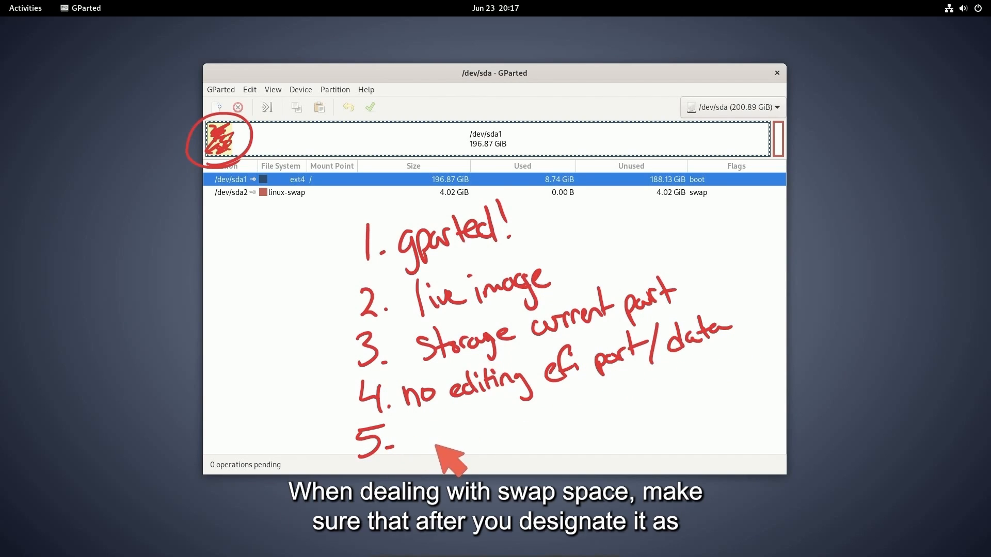
{"action": "mouse_move", "coordinate": [448, 461]}
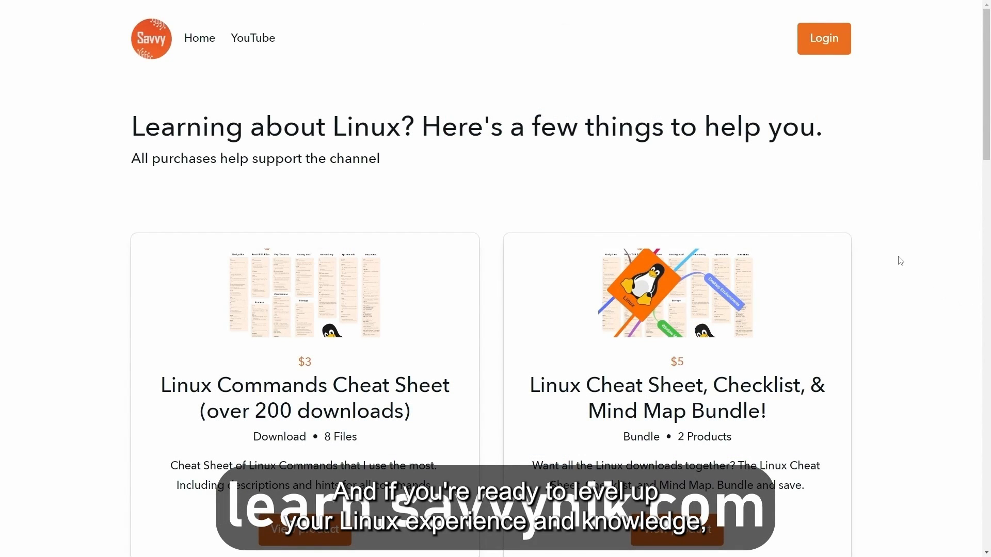
Scroll learn.savvynik.com past the Linux product cards to the newsletter signup.
{"action": "scroll", "scroll_direction": "down", "scroll_amount": 3}
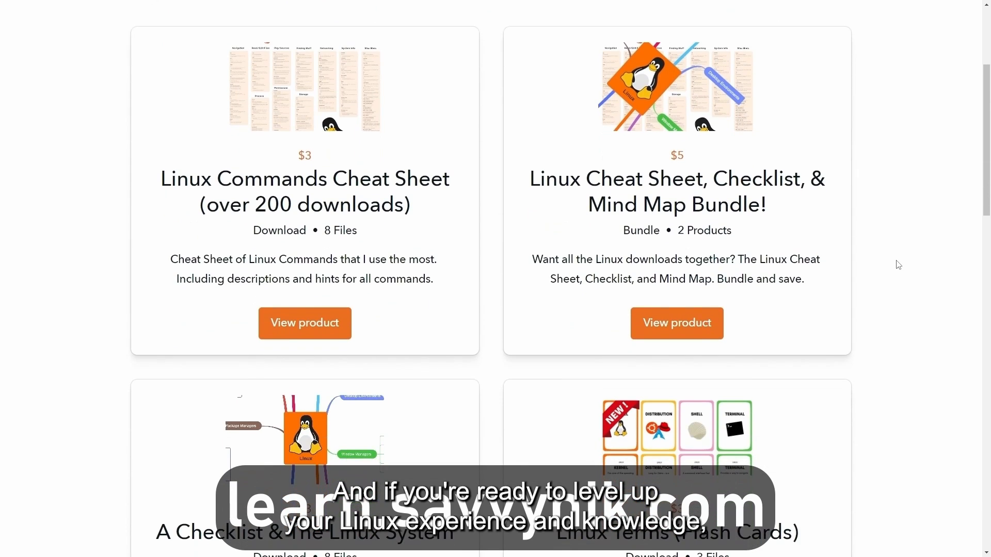
{"action": "scroll", "scroll_direction": "down", "scroll_amount": 3}
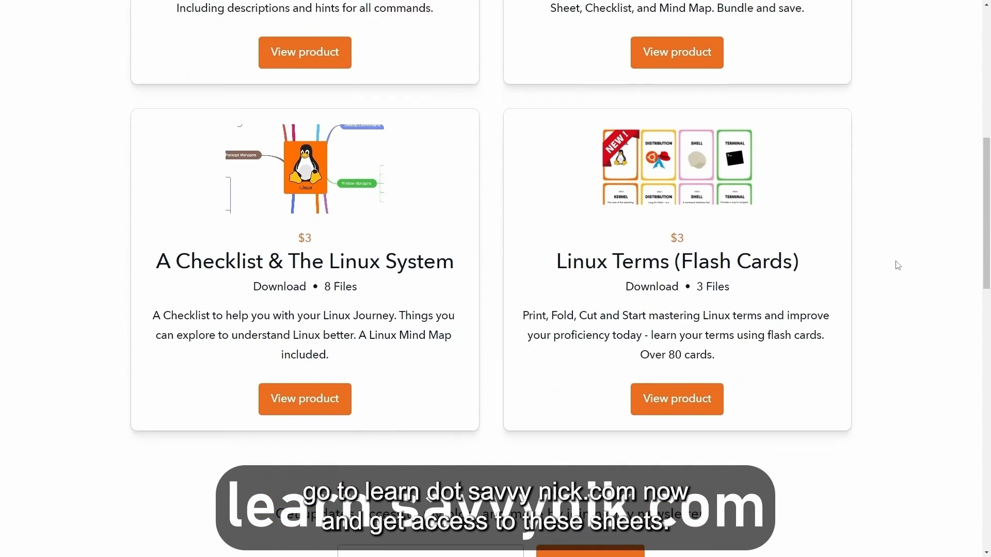
{"action": "scroll", "scroll_direction": "down", "scroll_amount": 3}
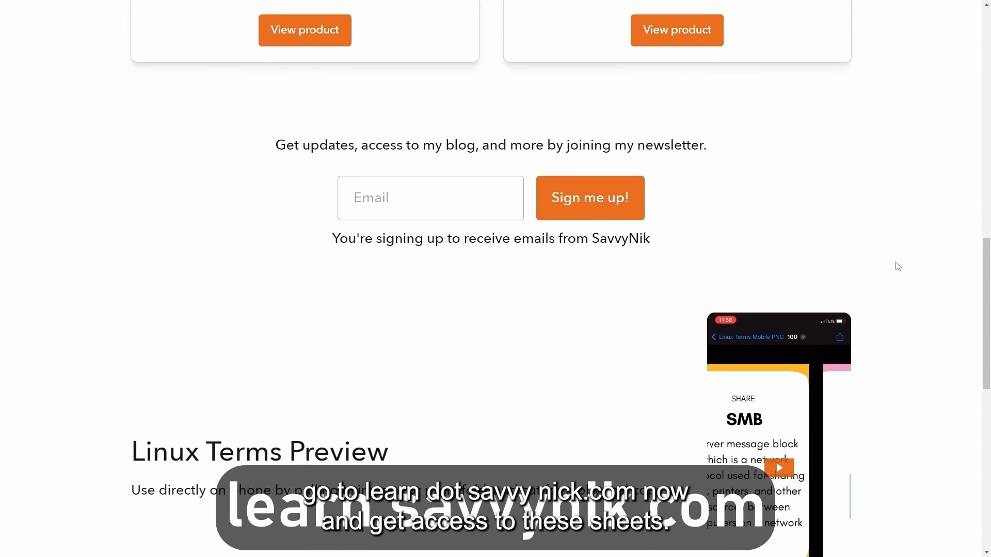